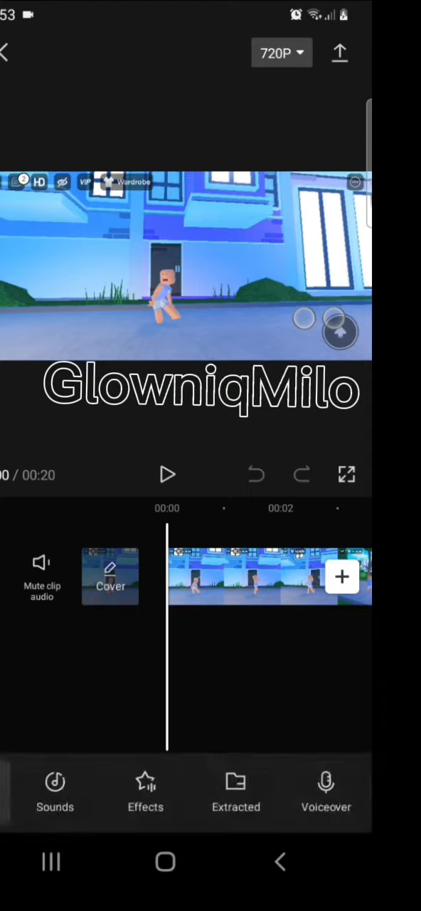
Step: Bring up the Add sounds library from the bottom toolbar
click(270, 576)
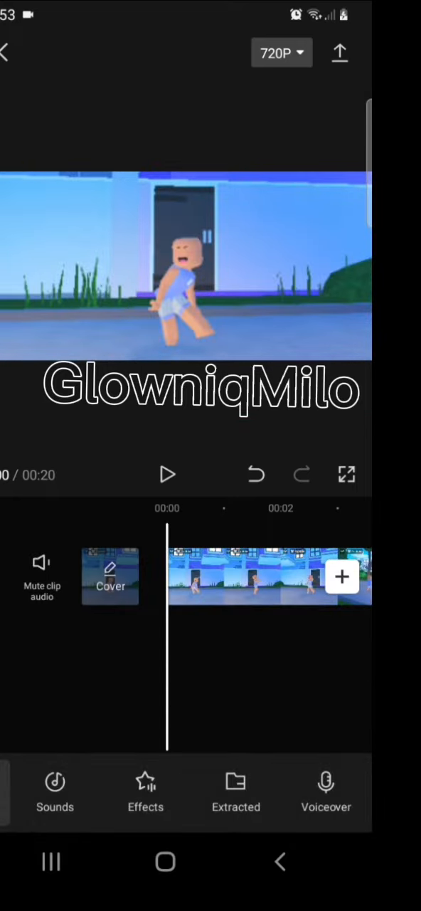
click(54, 790)
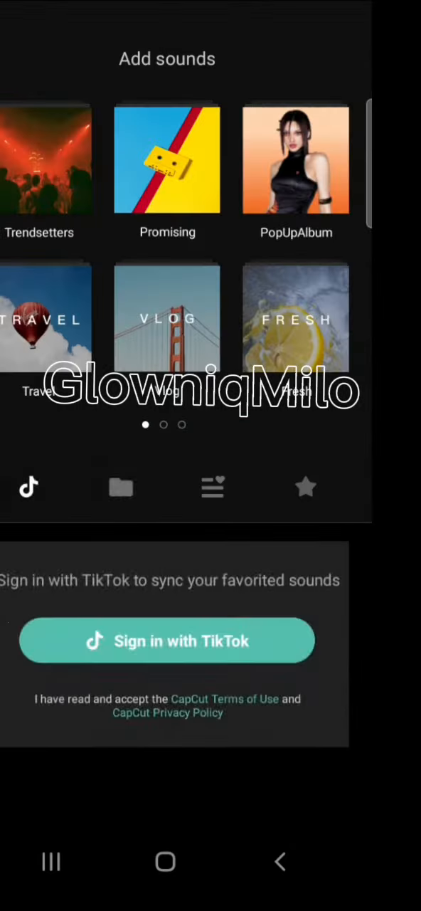
Step: Add the Extracted sound file from Your sounds as an audio track under the clip
click(119, 487)
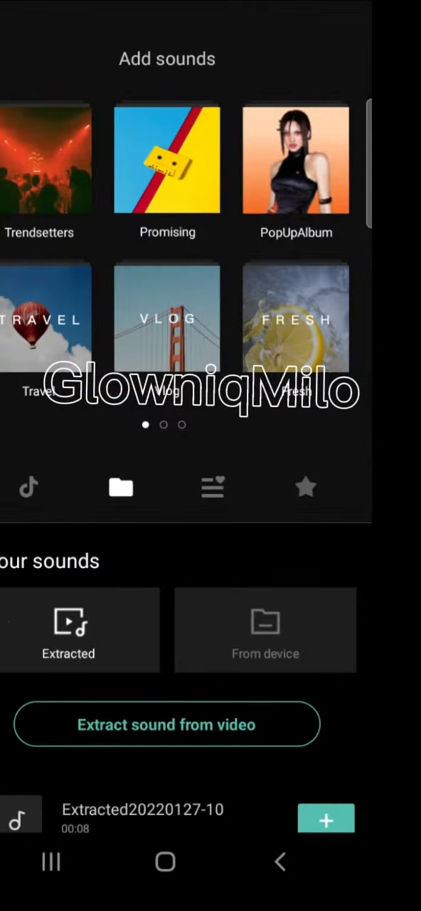
click(326, 819)
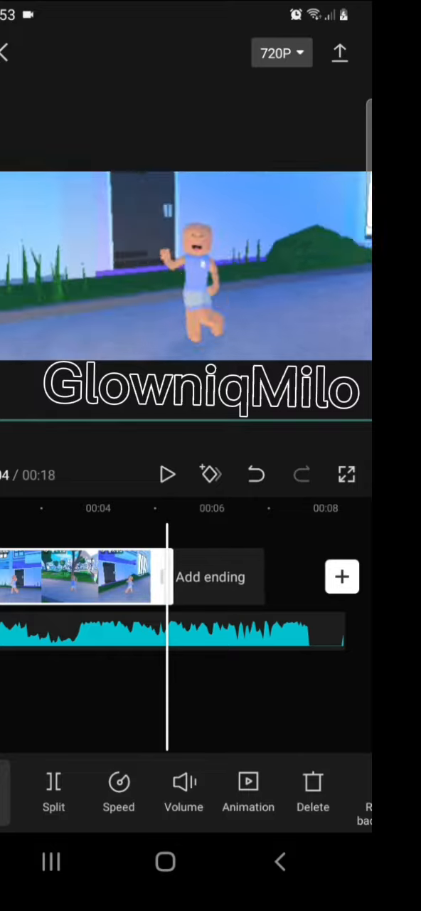
Step: Preview the clip with its new sound, then bring up the Albums video picker
click(168, 475)
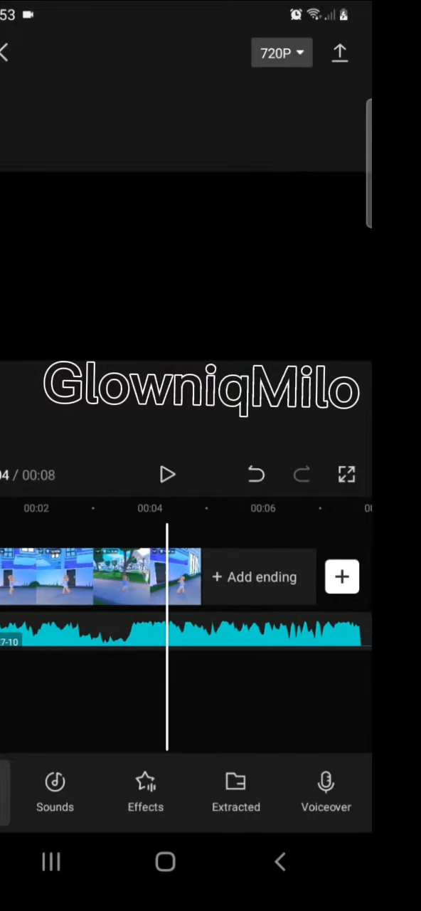
click(100, 576)
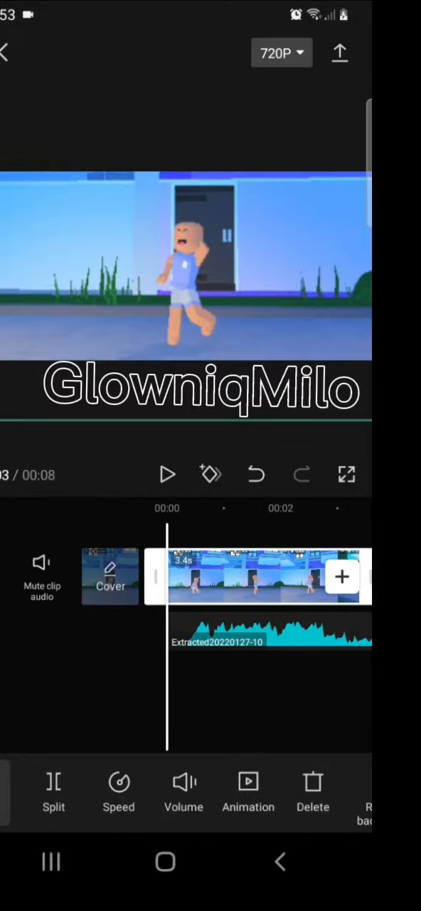
click(167, 476)
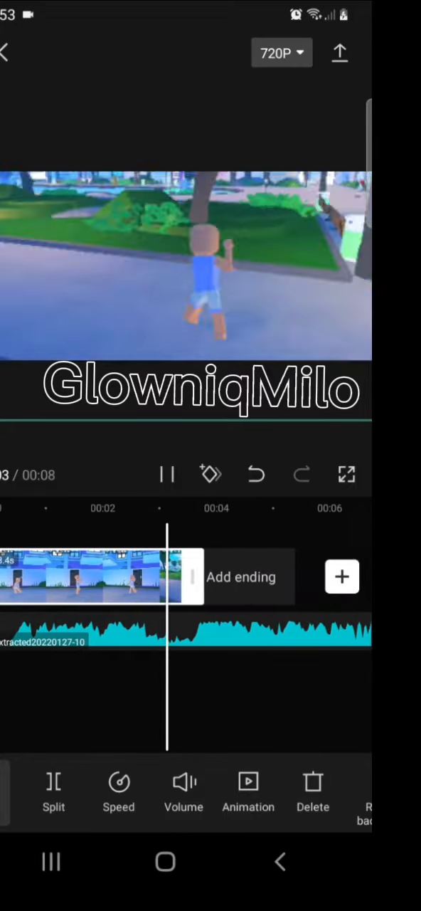
click(342, 576)
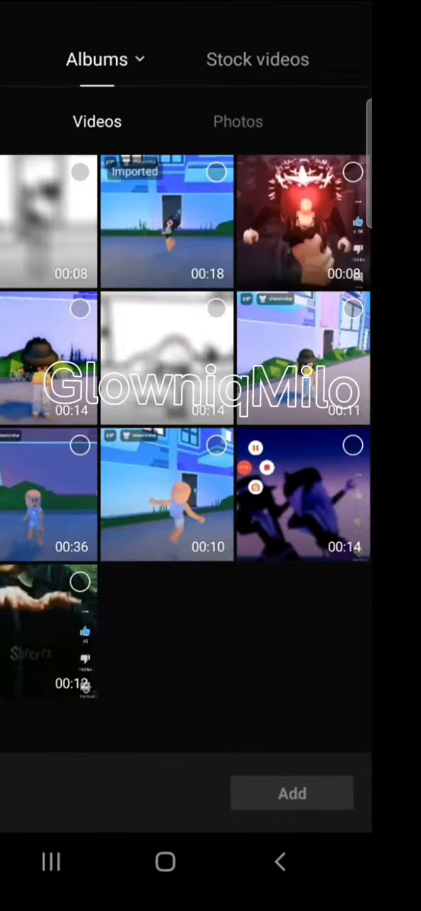
Step: Apply the B&W Sketch effect from the Comic category of Video effects
click(291, 793)
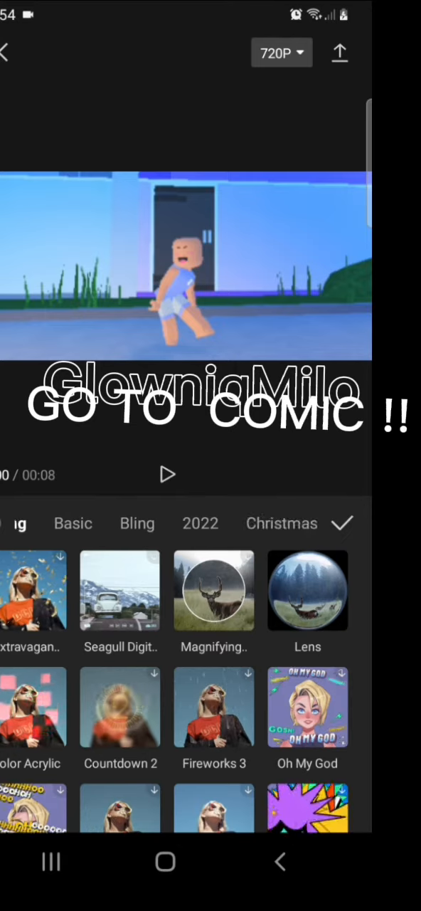
scroll(left, 3)
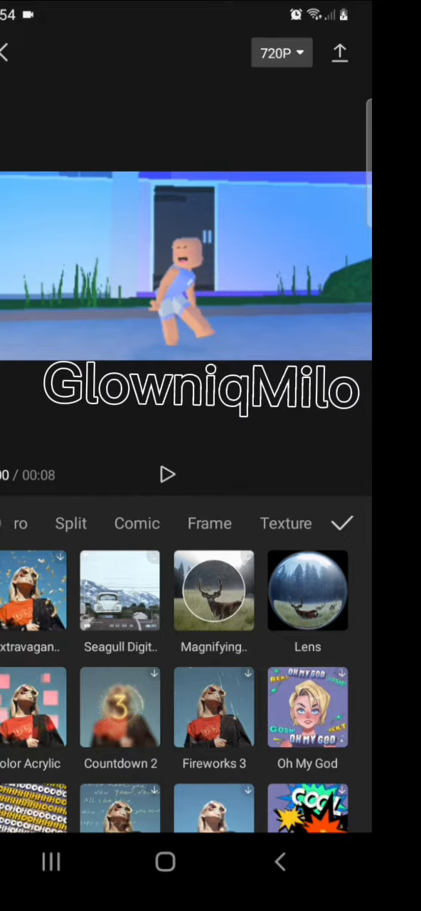
click(136, 523)
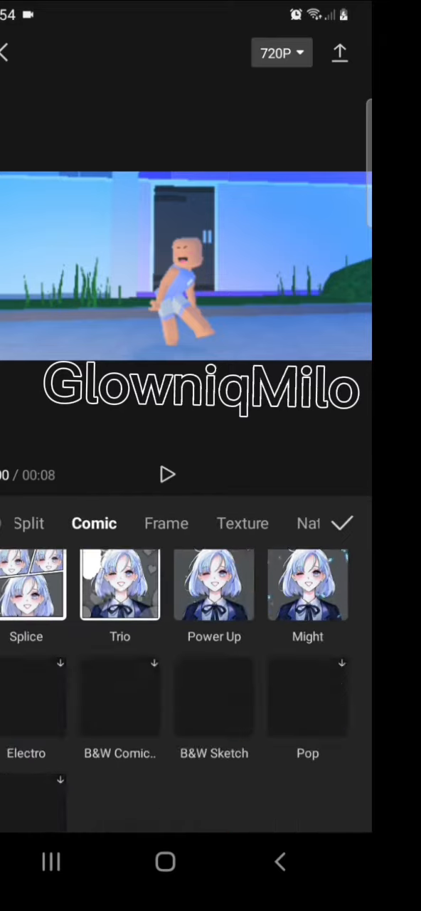
click(213, 698)
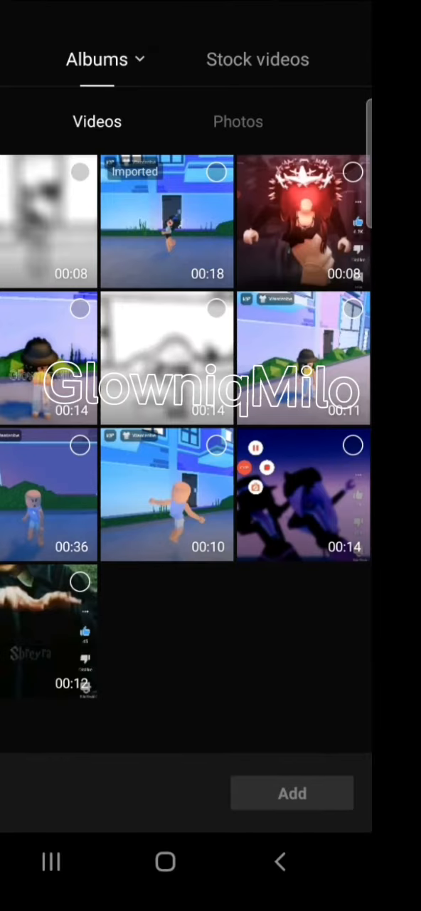
click(292, 793)
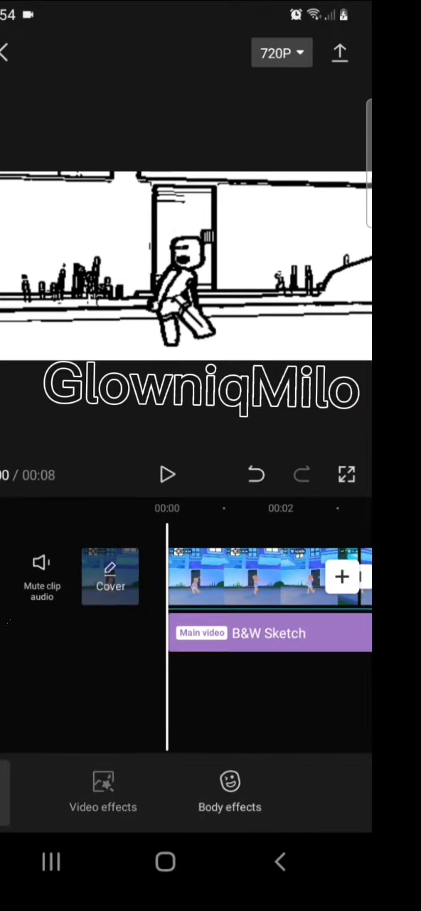
Step: Apply the Blur effect from the Basic video effects category to the sketch video
click(102, 790)
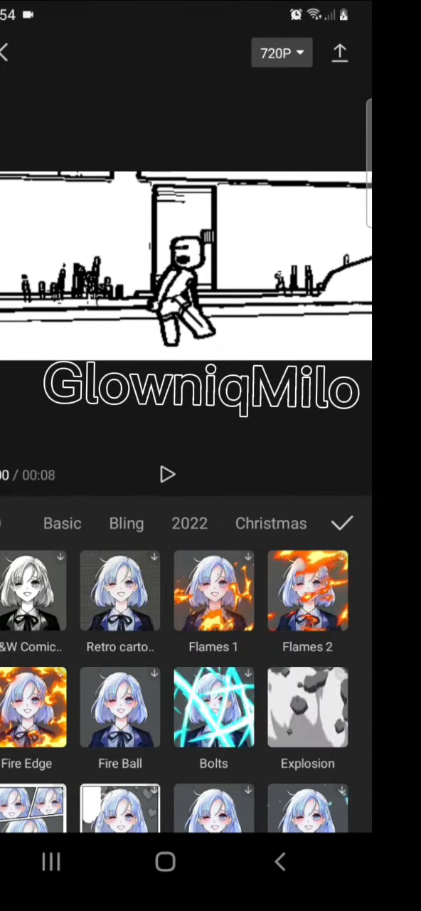
click(103, 524)
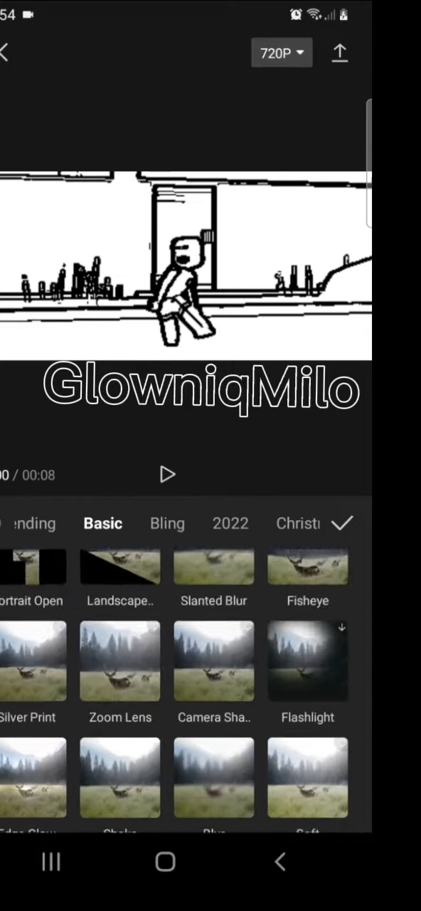
click(213, 779)
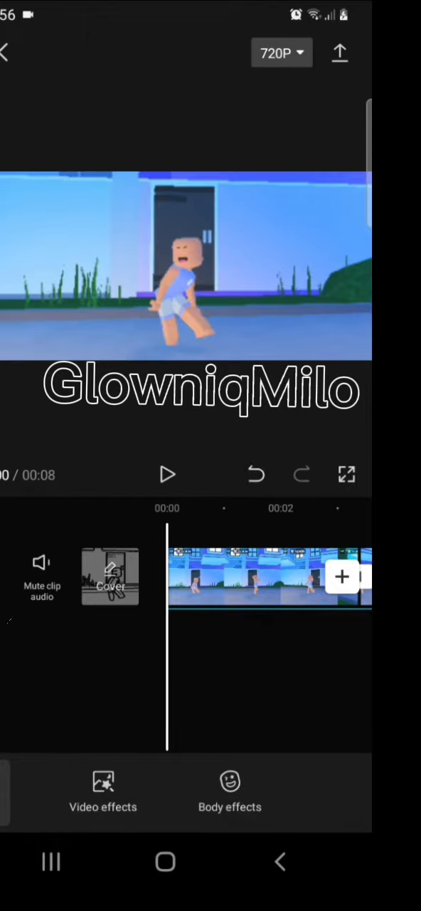
Step: Scroll the timeline to where the blurred B&W sketch overlay sits under the main clip
scroll(right, 3)
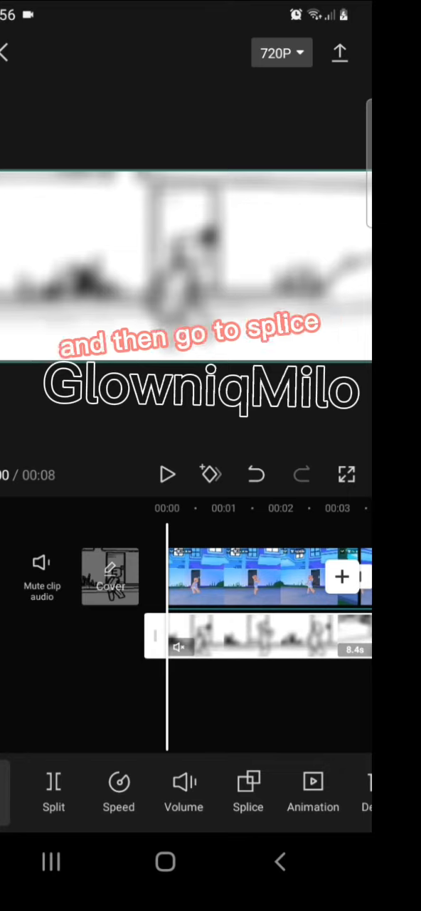
Step: Set the overlay's Splice blend to Color Burn with opacity 70 and confirm
click(247, 791)
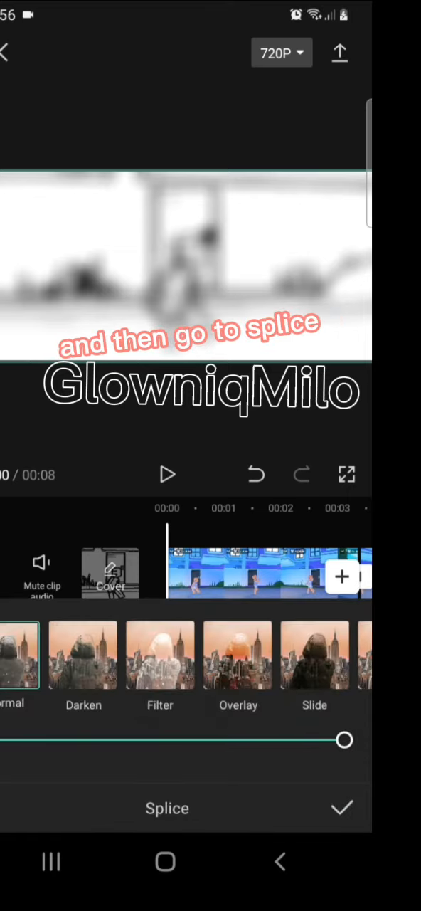
scroll(left, 3)
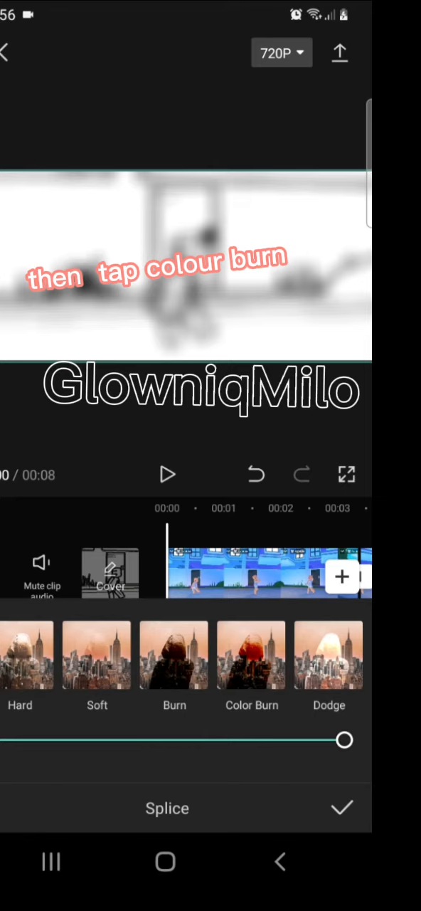
click(250, 654)
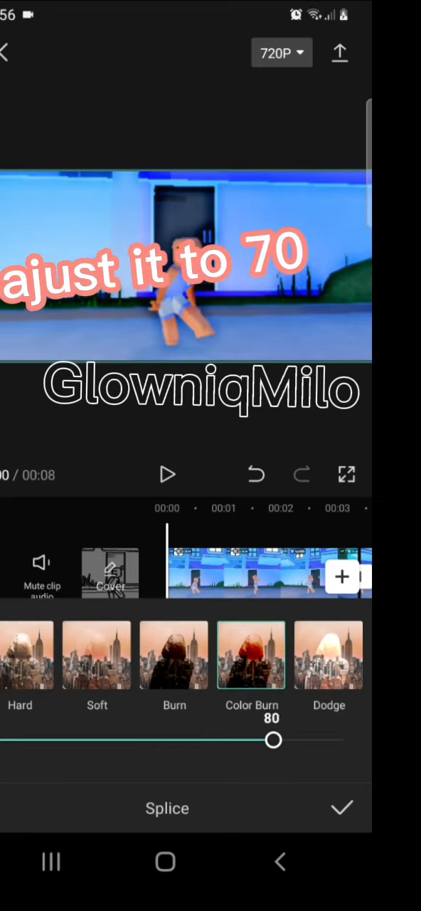
drag(273, 740, 245, 740)
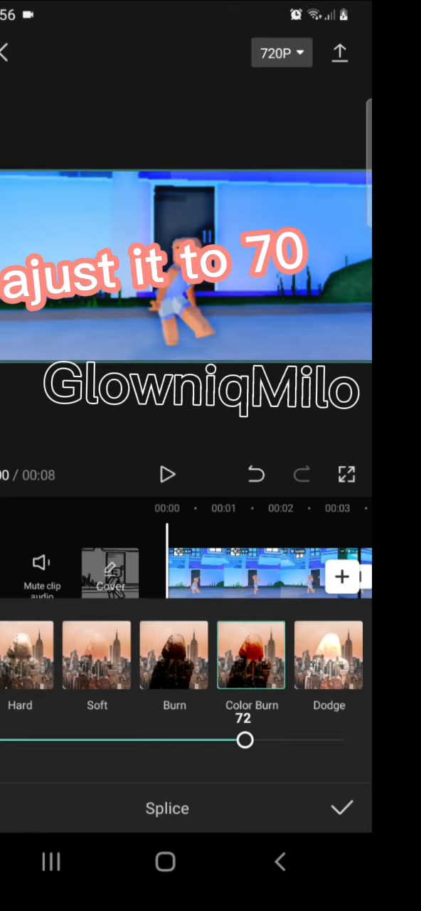
drag(246, 740, 239, 740)
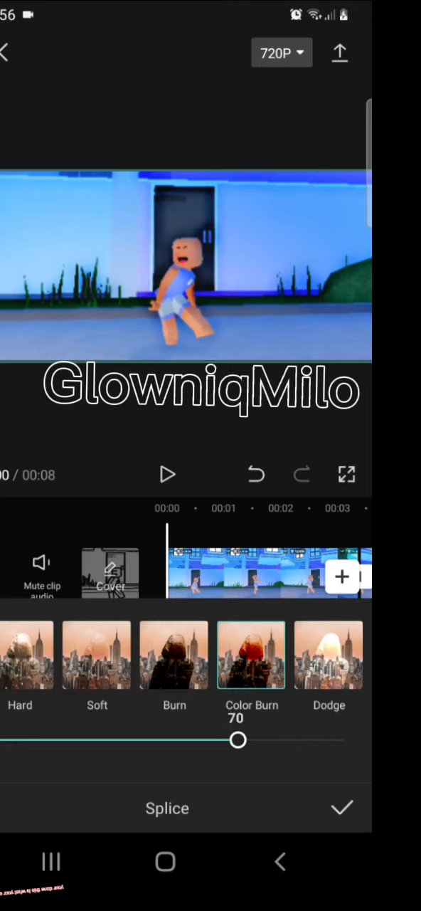
click(342, 808)
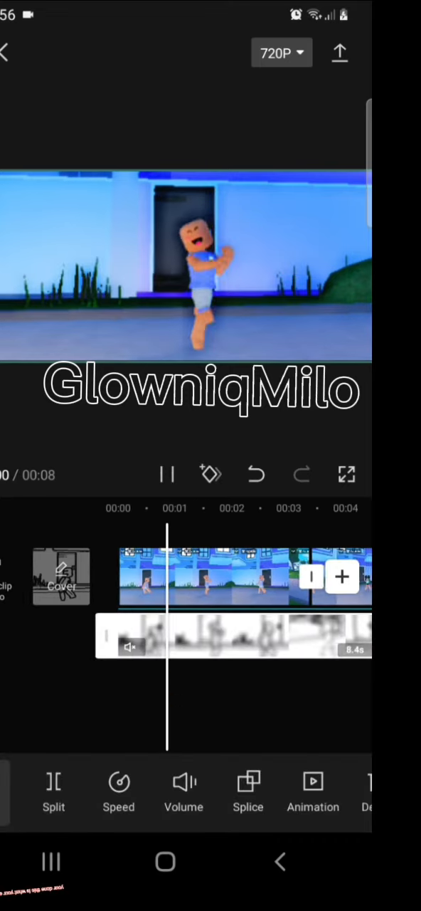